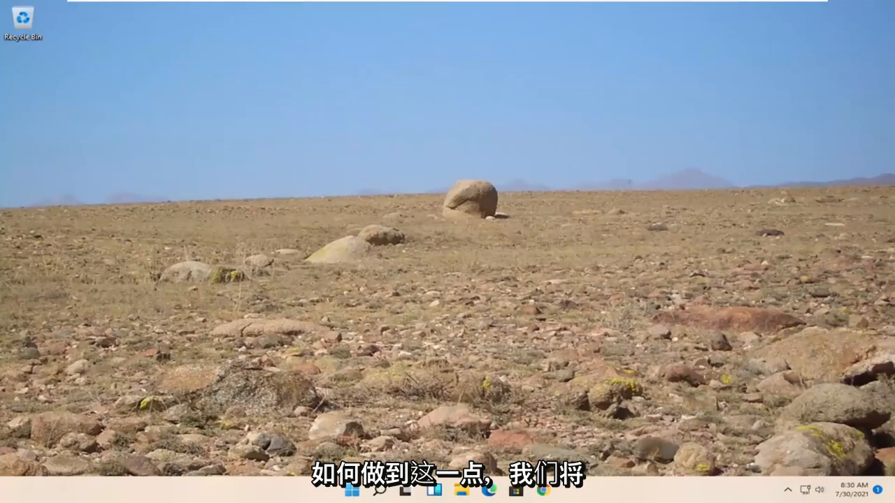
- Search Start for 'insider' to reach the Windows Insider Program settings
left_click(342, 497)
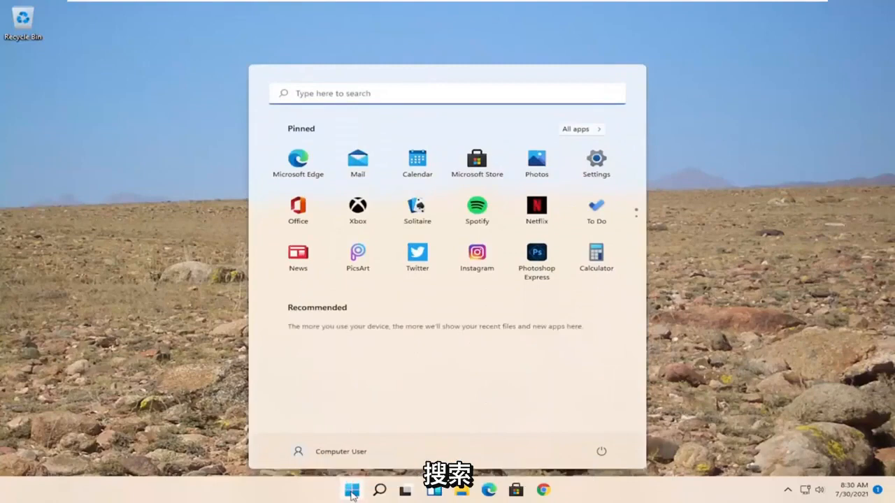
type("insider")
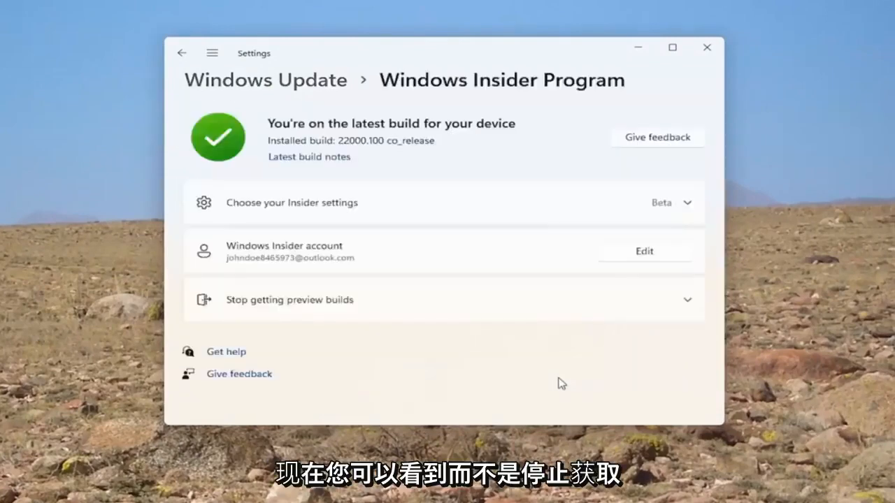
mouse_move(330, 312)
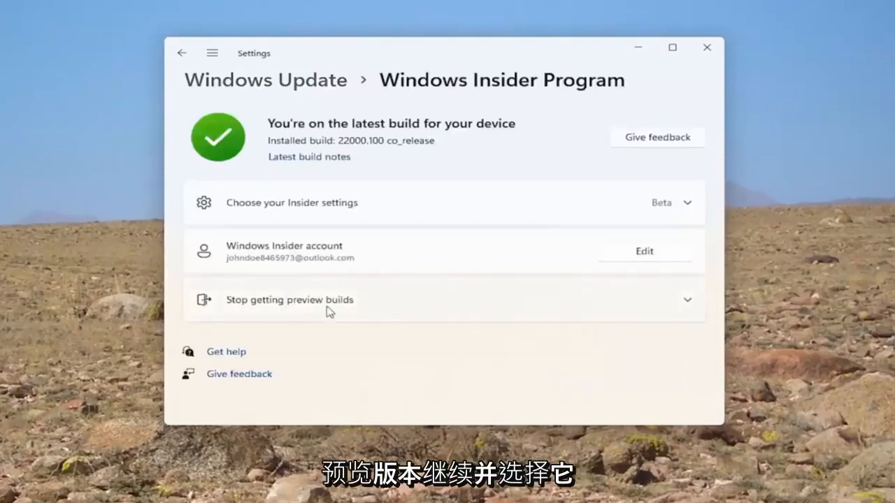
mouse_move(368, 310)
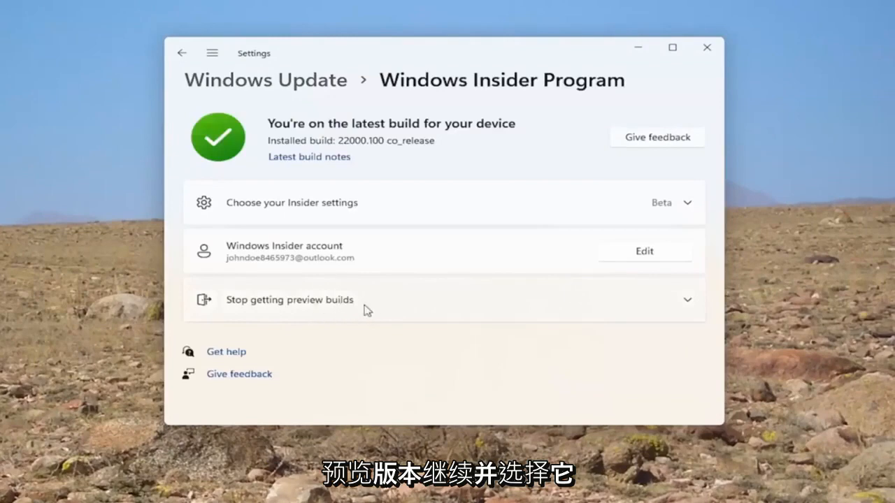
- Under 'Stop getting preview builds', switch on unenrolling at the next Windows release
left_click(289, 300)
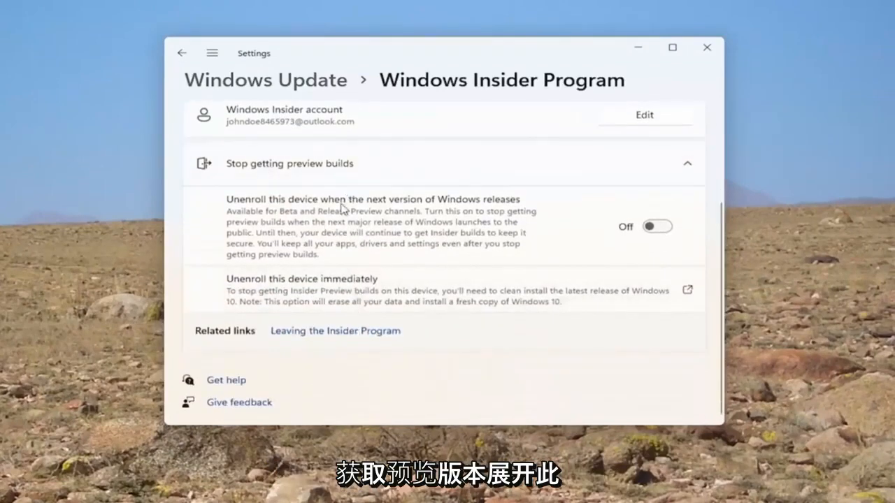
mouse_move(453, 216)
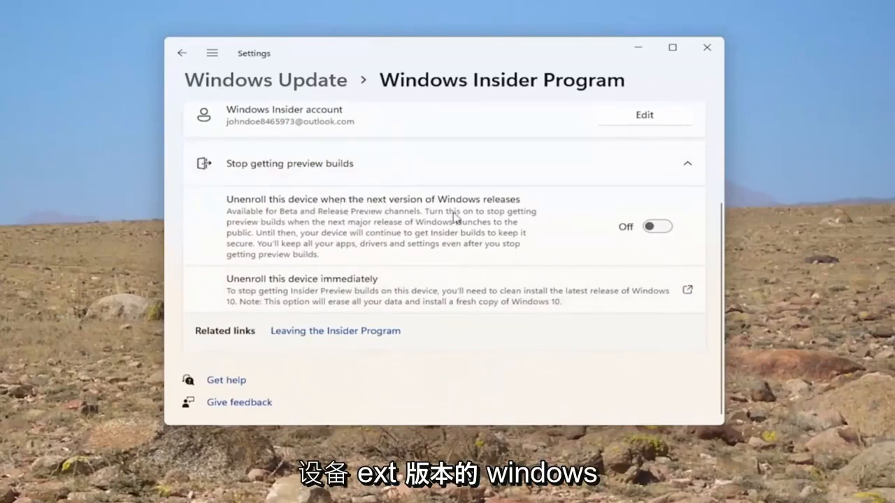
mouse_move(272, 224)
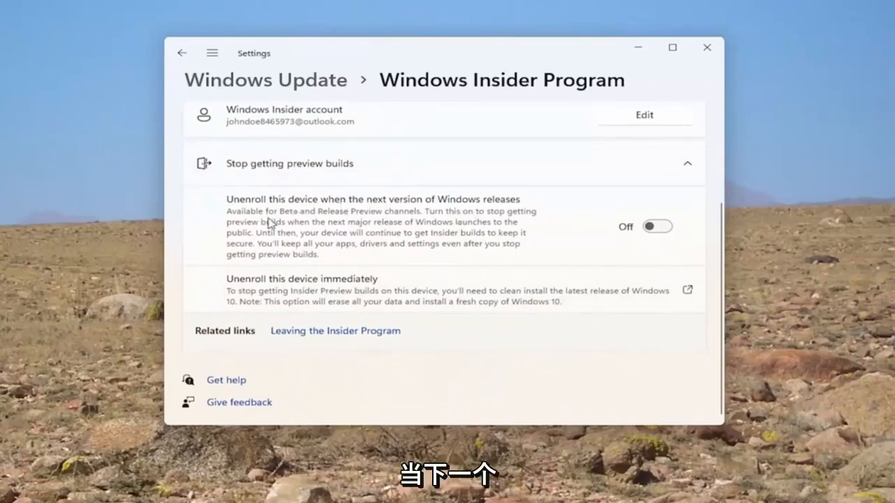
mouse_move(423, 212)
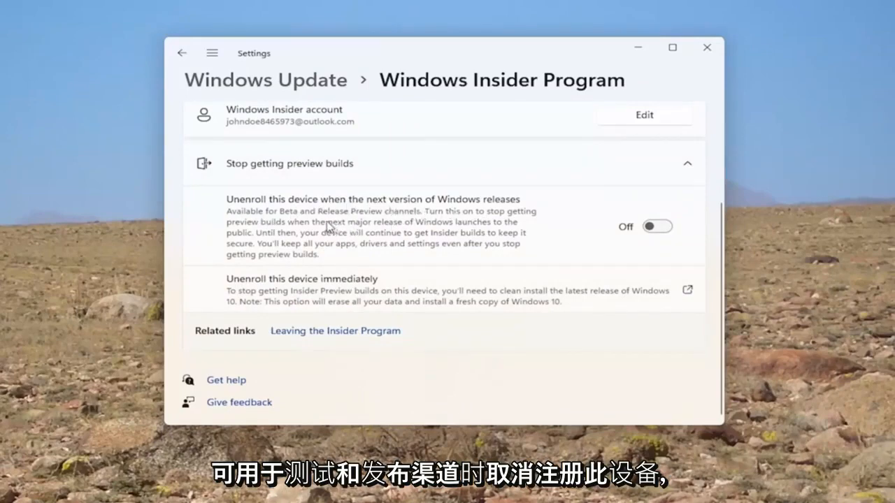
mouse_move(390, 222)
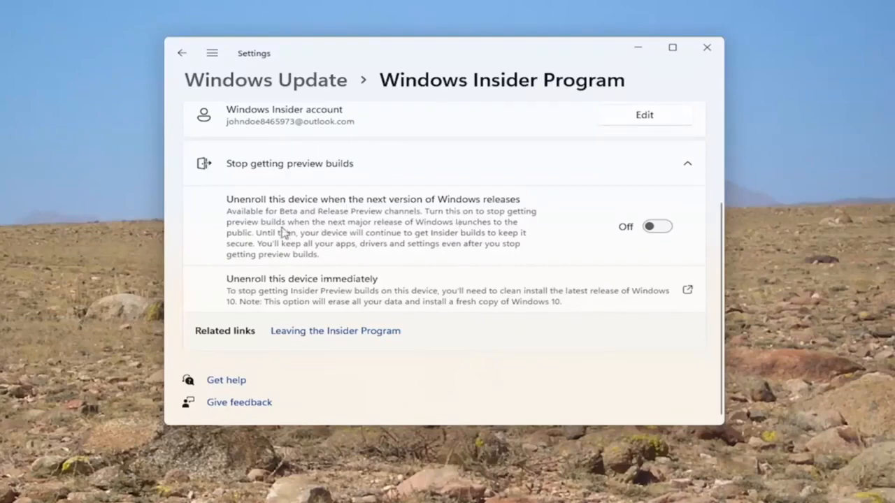
mouse_move(424, 228)
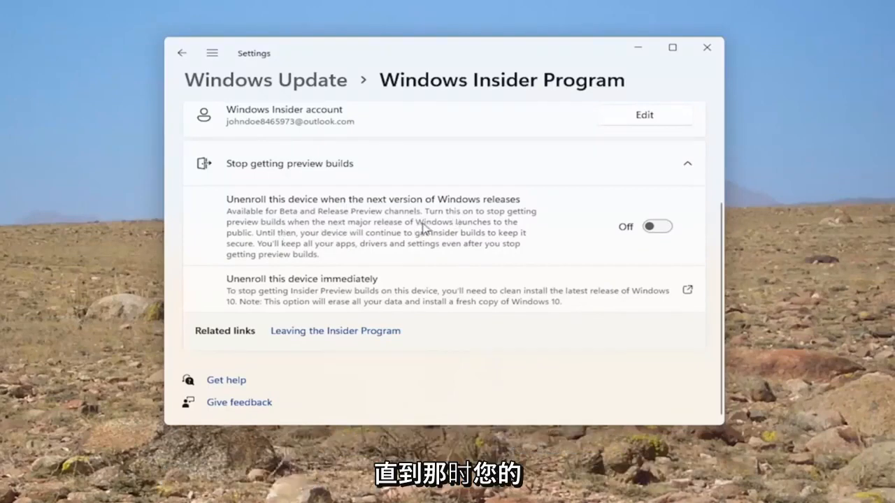
mouse_move(304, 243)
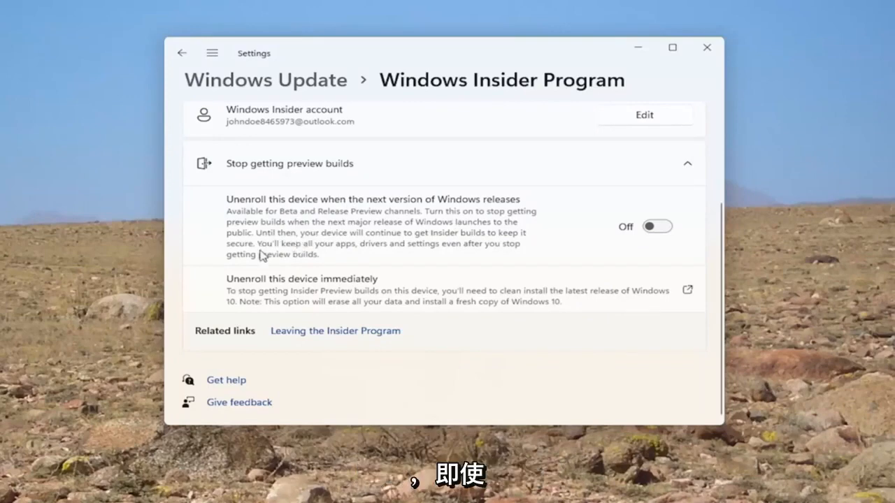
mouse_move(270, 267)
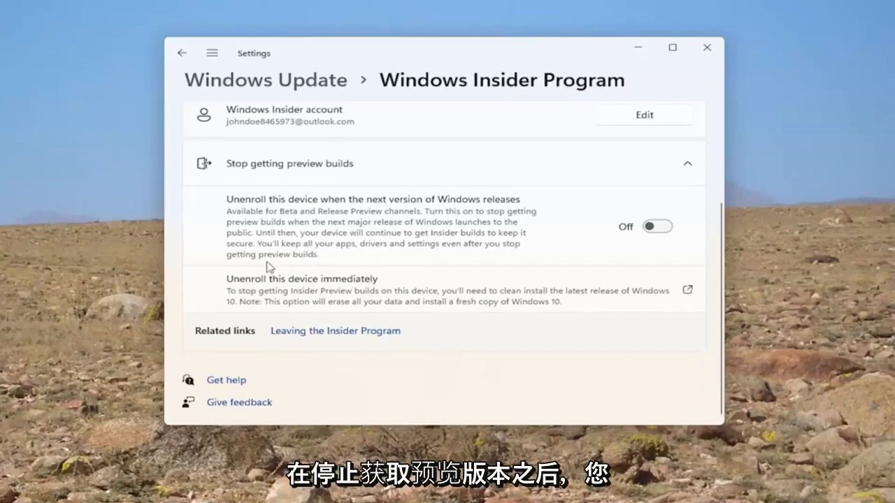
left_click(656, 226)
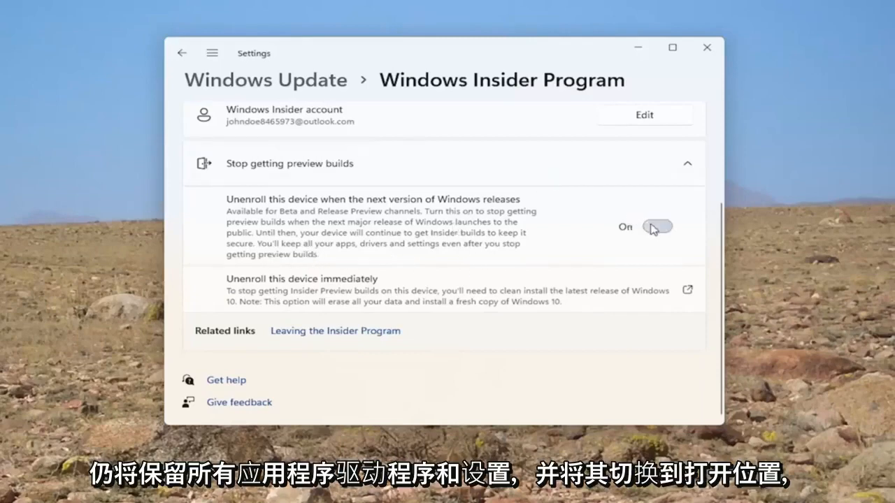
left_click(656, 226)
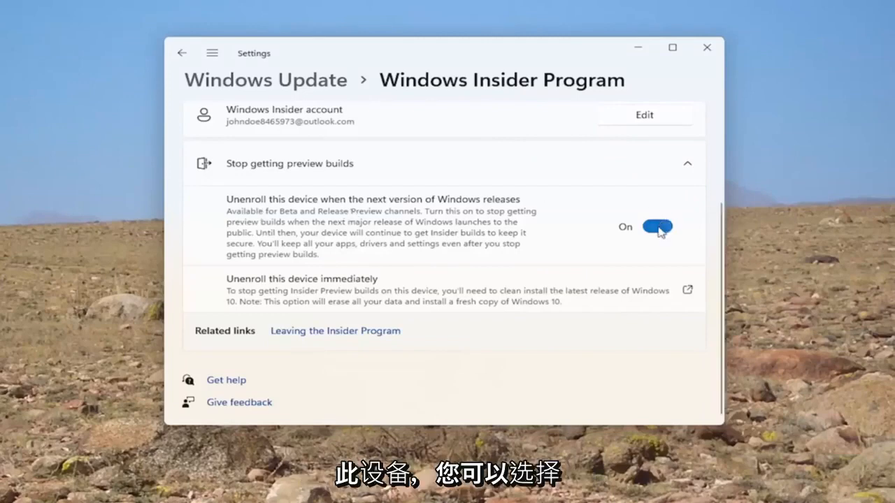
left_click(657, 227)
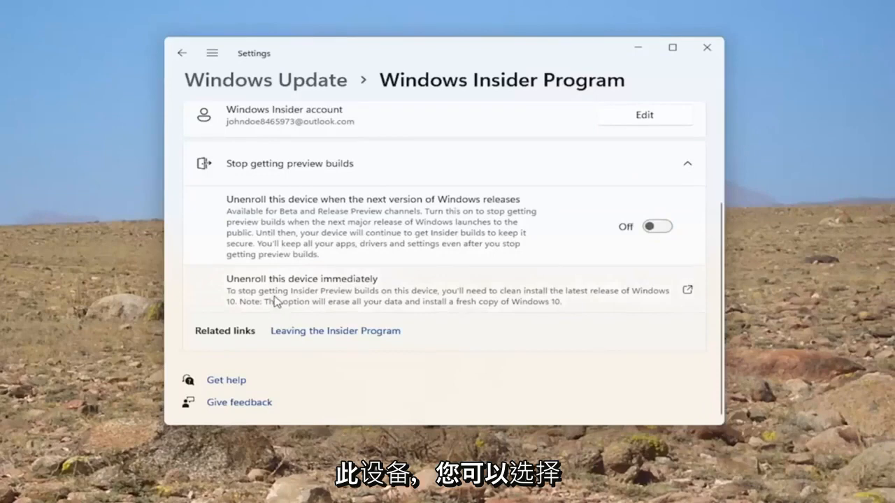
mouse_move(495, 289)
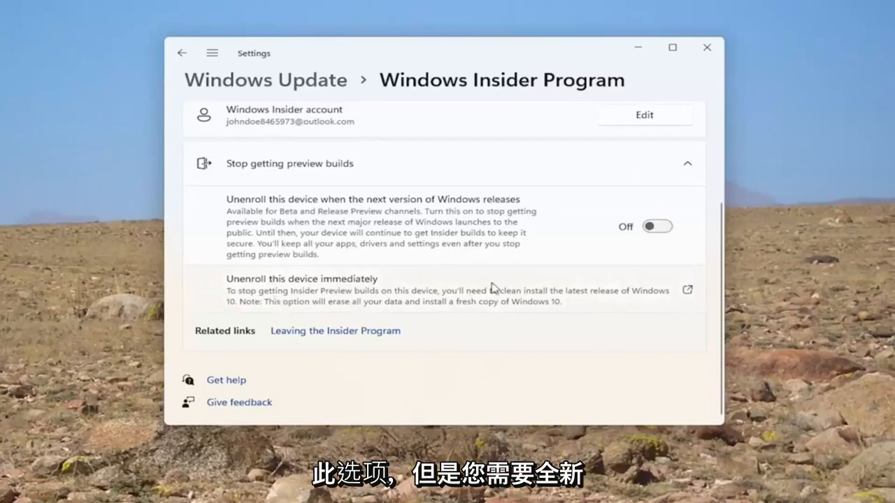
mouse_move(378, 307)
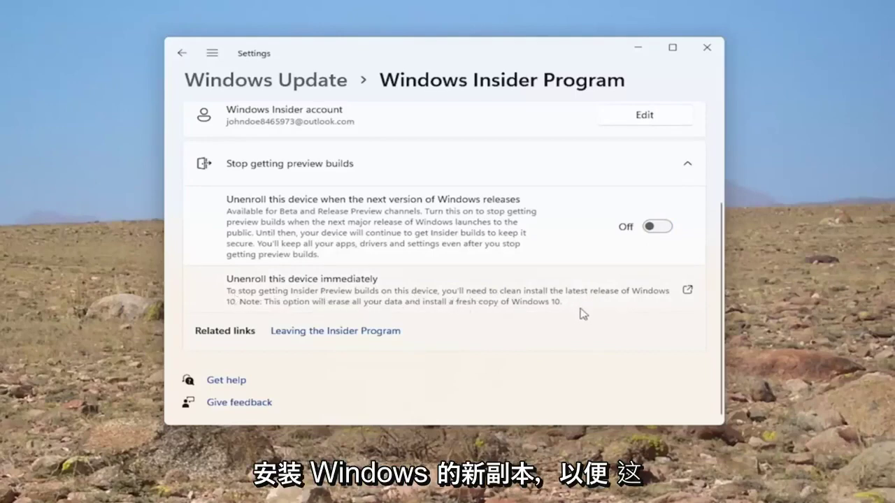
mouse_move(420, 325)
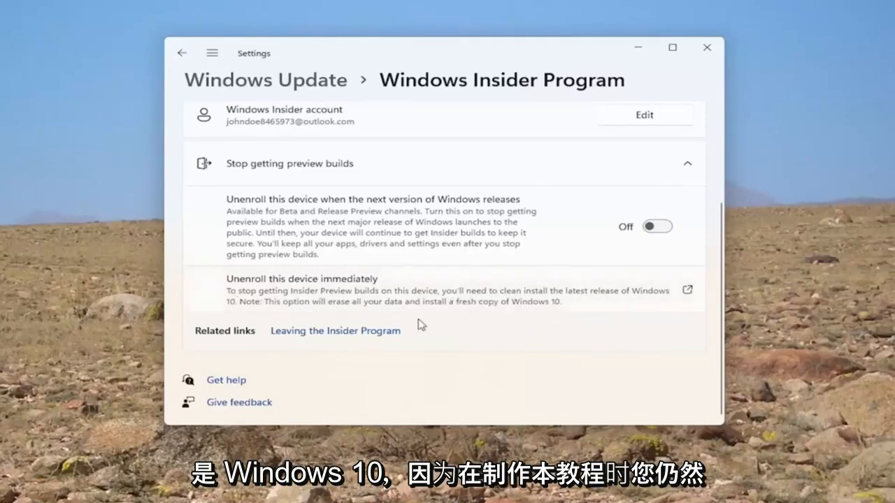
mouse_move(365, 299)
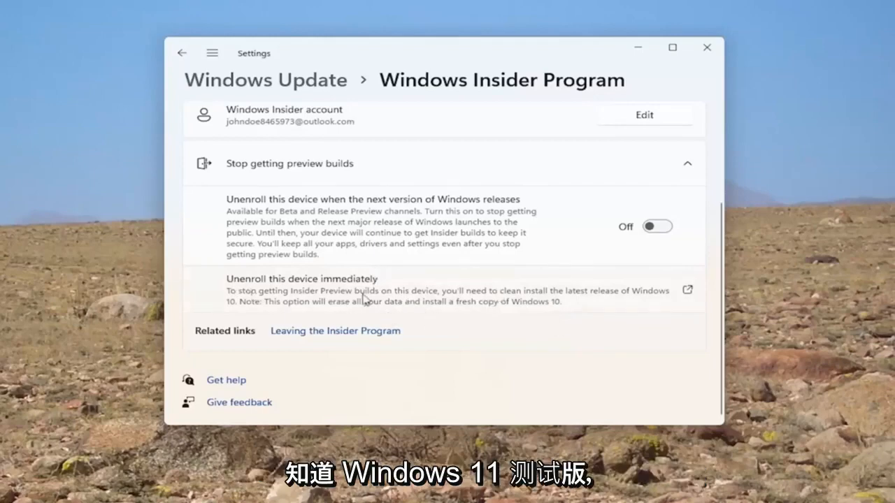
mouse_move(383, 302)
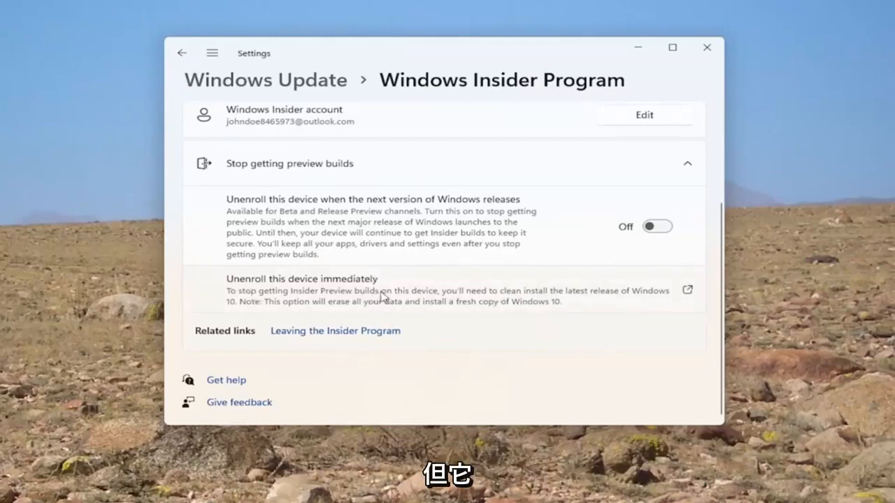
mouse_move(386, 307)
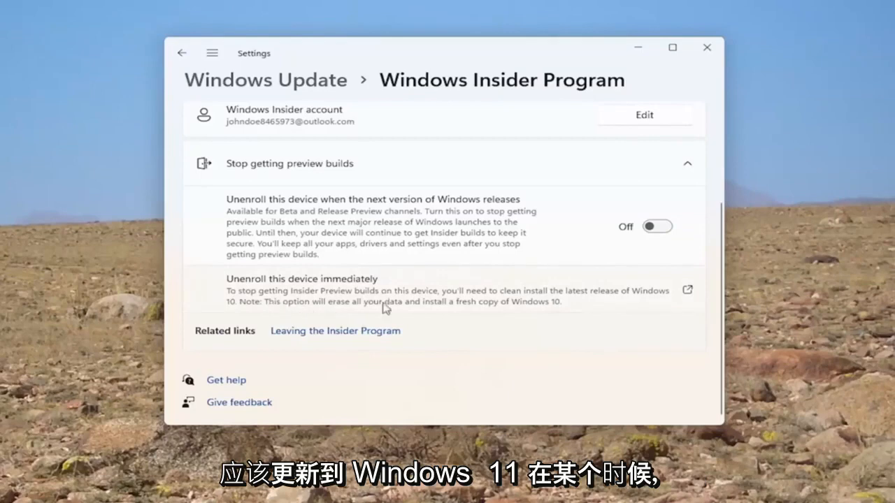
mouse_move(627, 288)
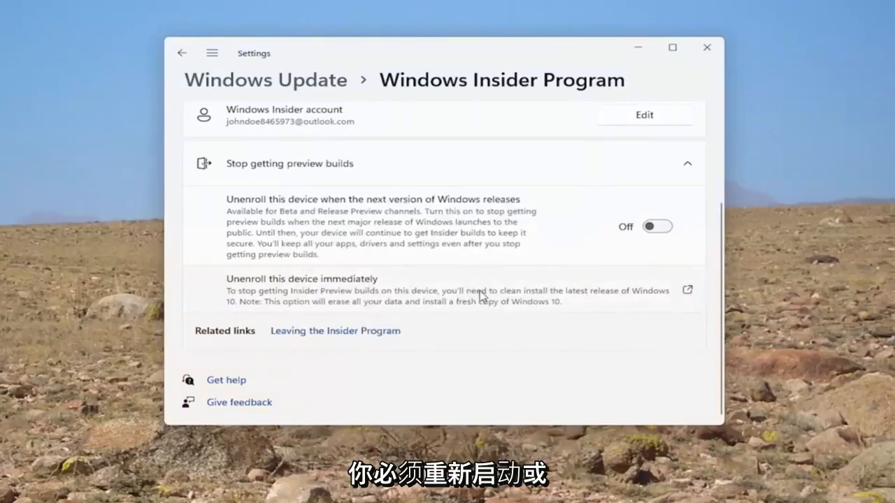
- Open the Reinstall Windows guide, decline Edge profile sync, and scroll to the installation-media section
left_click(688, 290)
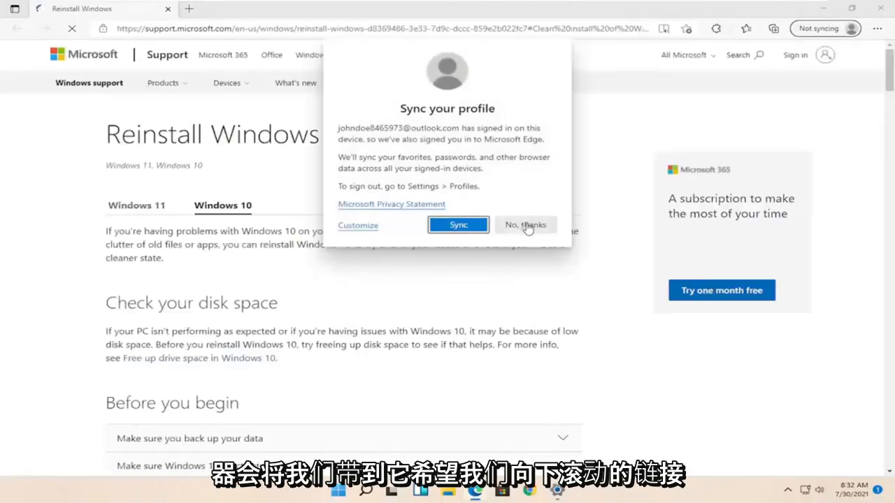
left_click(525, 224)
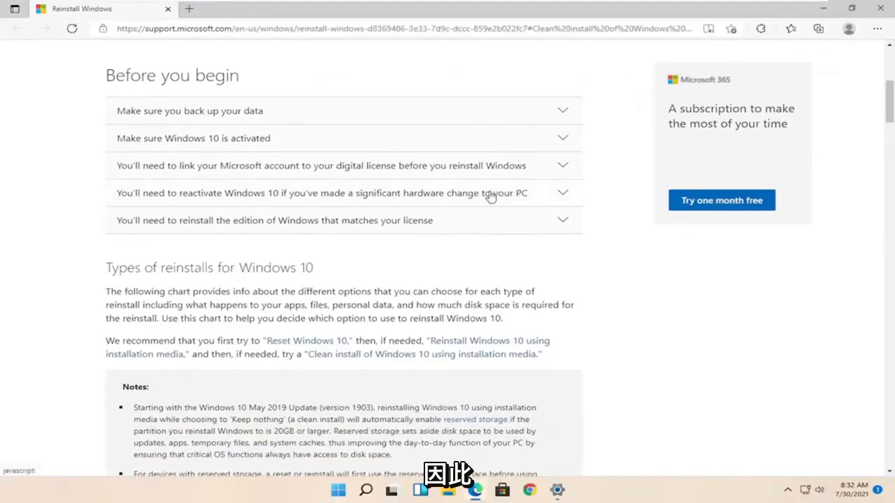
scroll("down", 3)
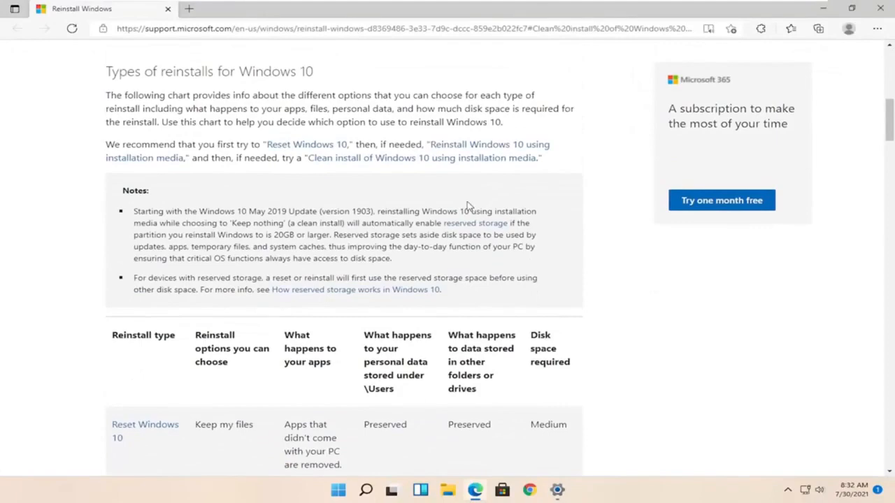
scroll("down", 3)
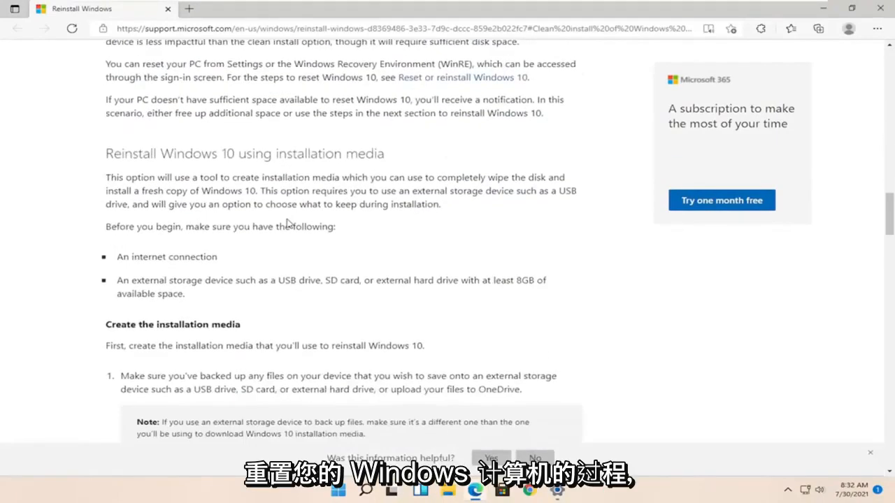
scroll("down", 3)
type("reset")
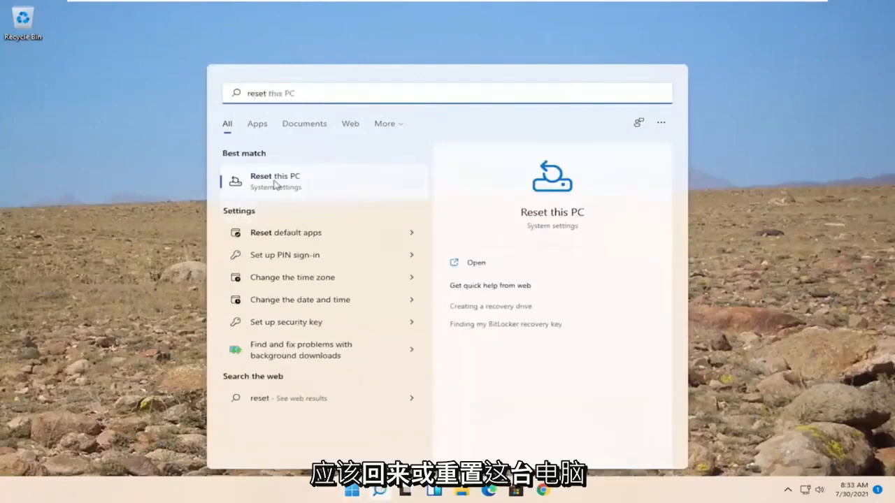
- Open the 'Reset this PC' search result and scroll the System page down to Recovery
left_click(275, 180)
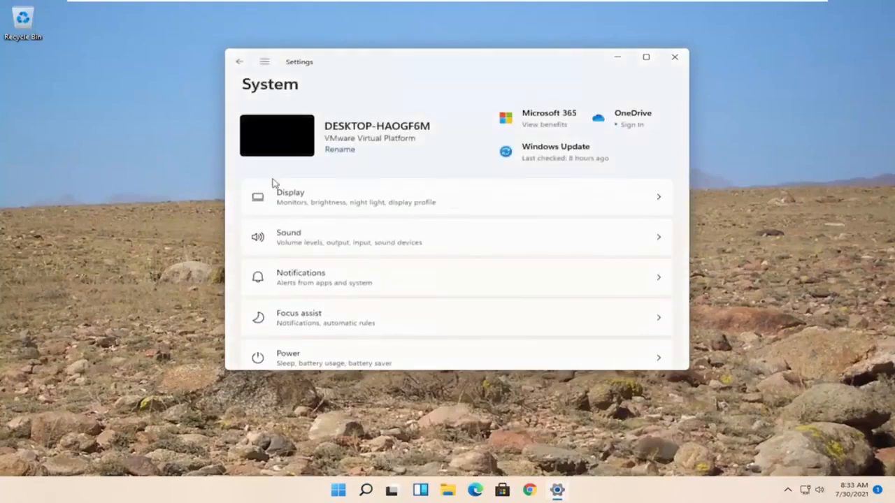
scroll("down", 3)
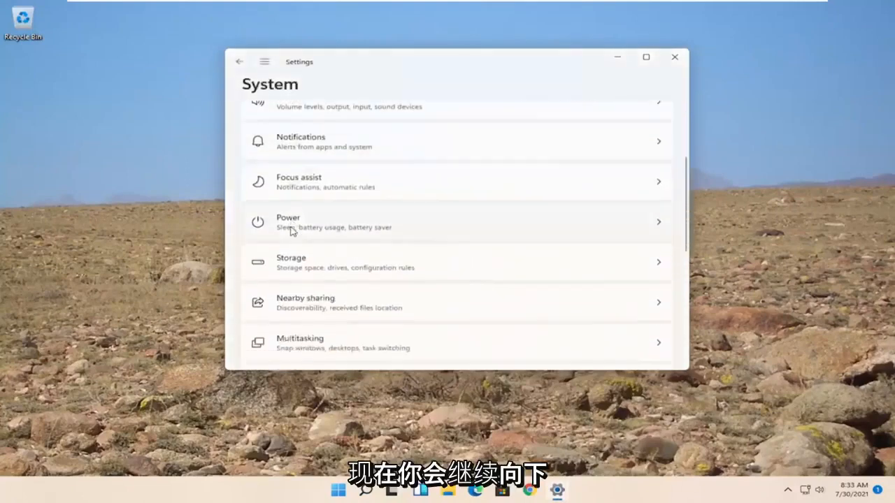
scroll("down", 3)
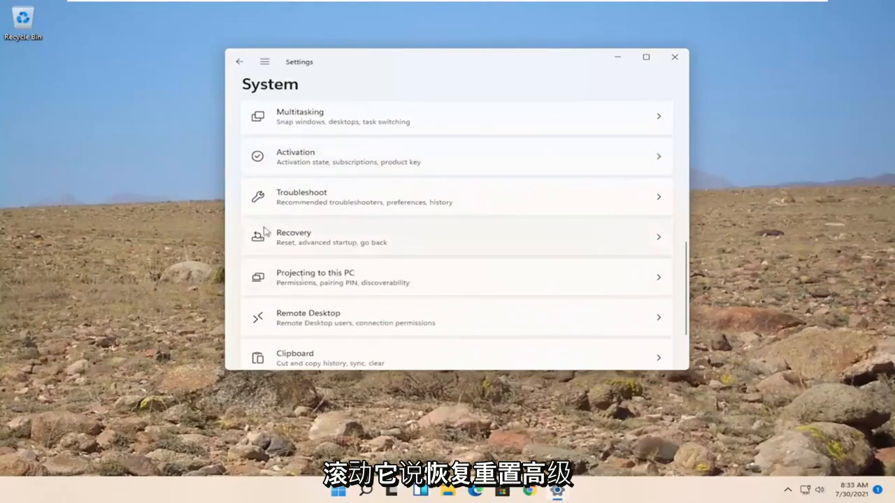
mouse_move(379, 249)
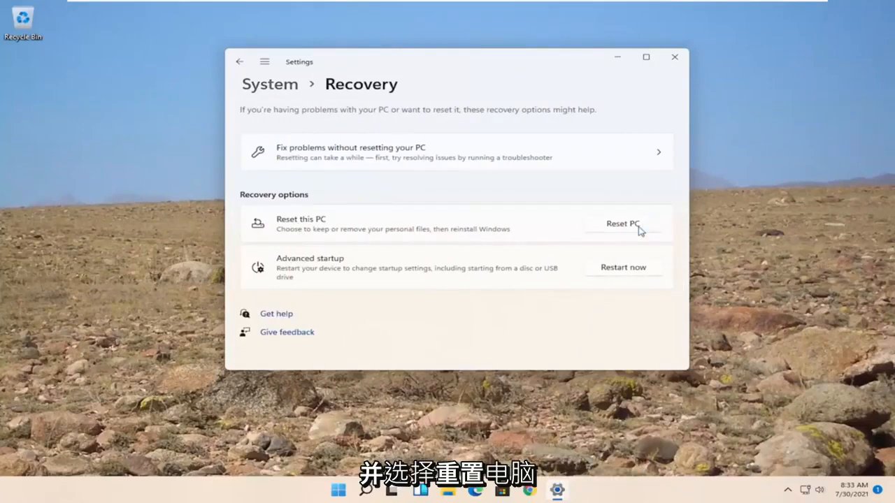
- View the 'Keep my files' and 'Remove everything' reset choices, then close Settings
left_click(623, 223)
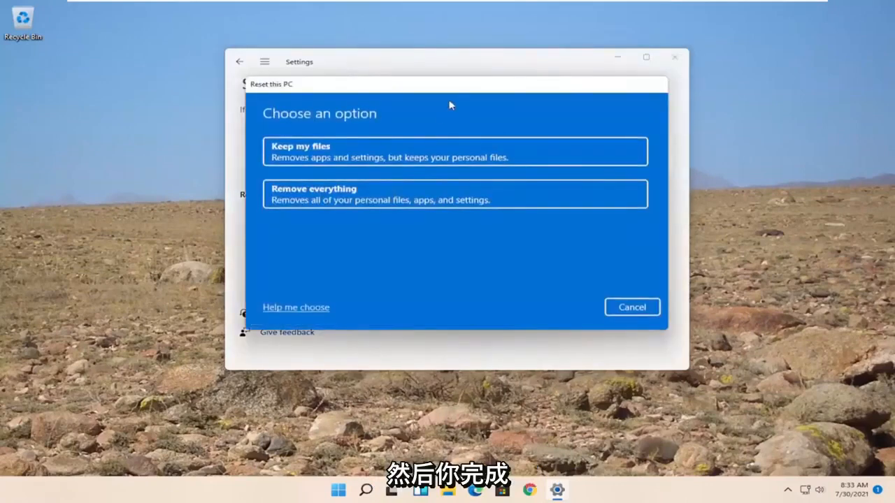
mouse_move(310, 202)
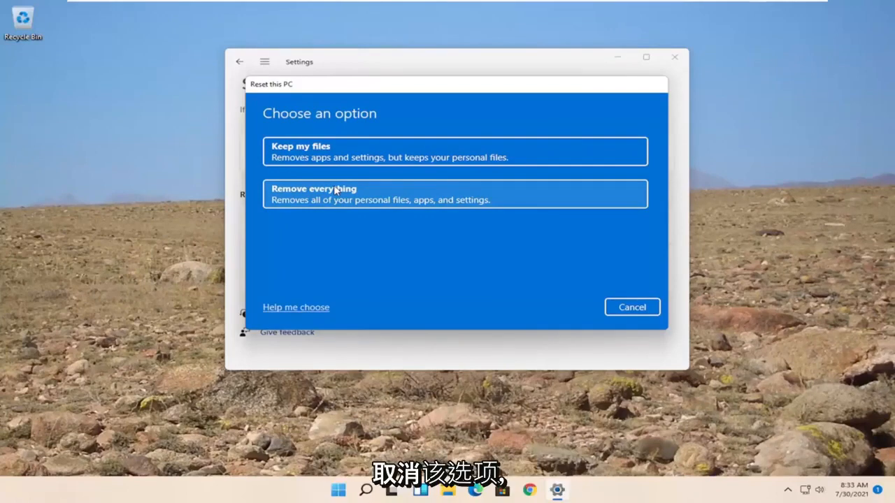
mouse_move(662, 203)
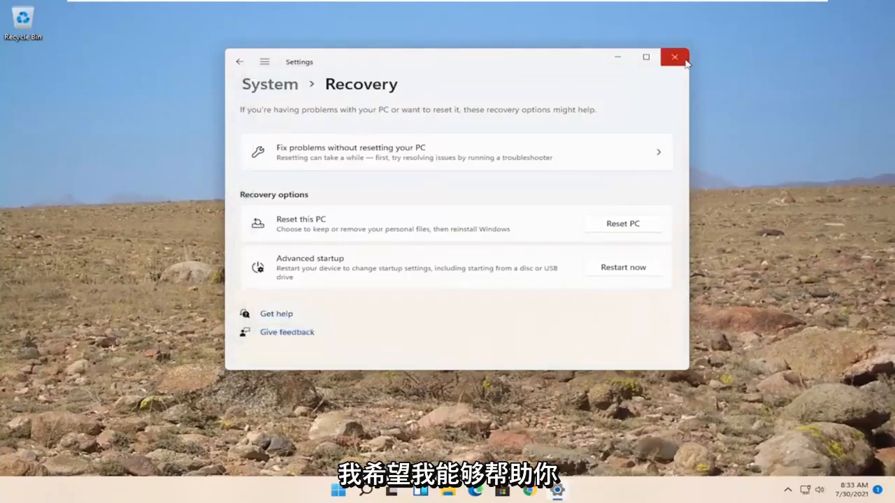
left_click(674, 57)
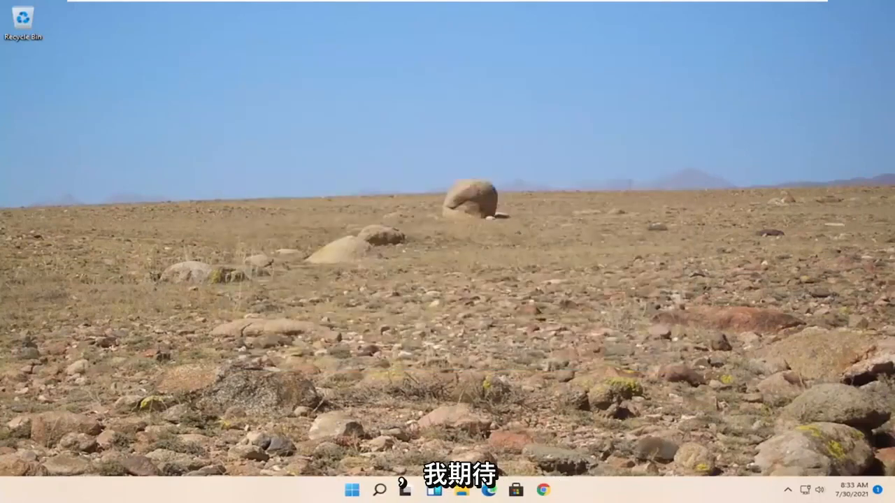